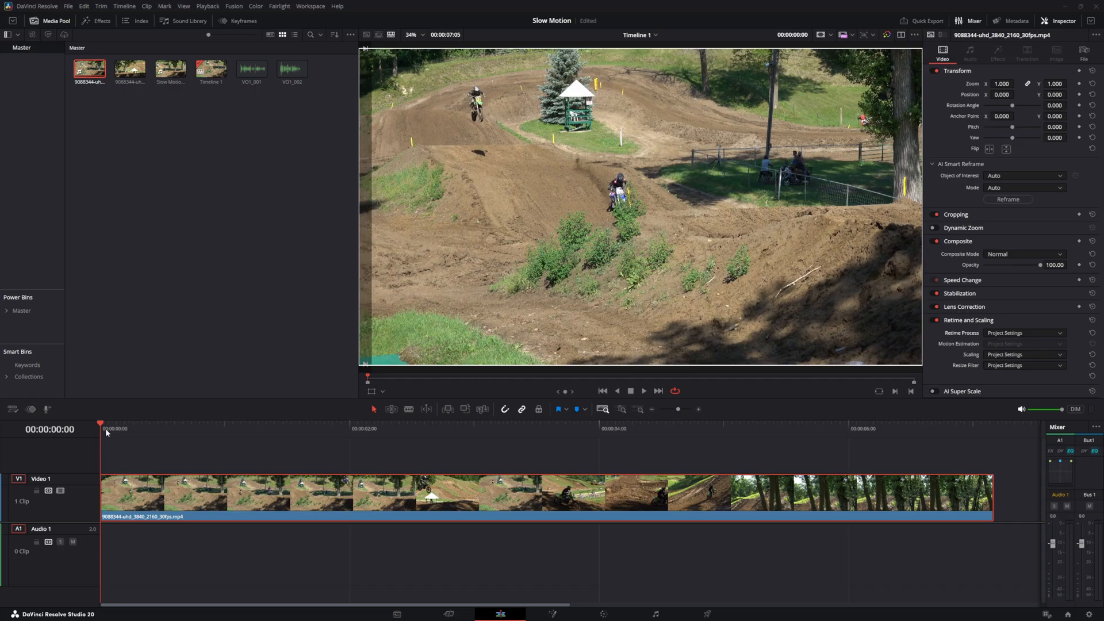
Move the playhead to about two seconds into the motocross clip.
{"action": "left_click", "coordinate": [350, 427]}
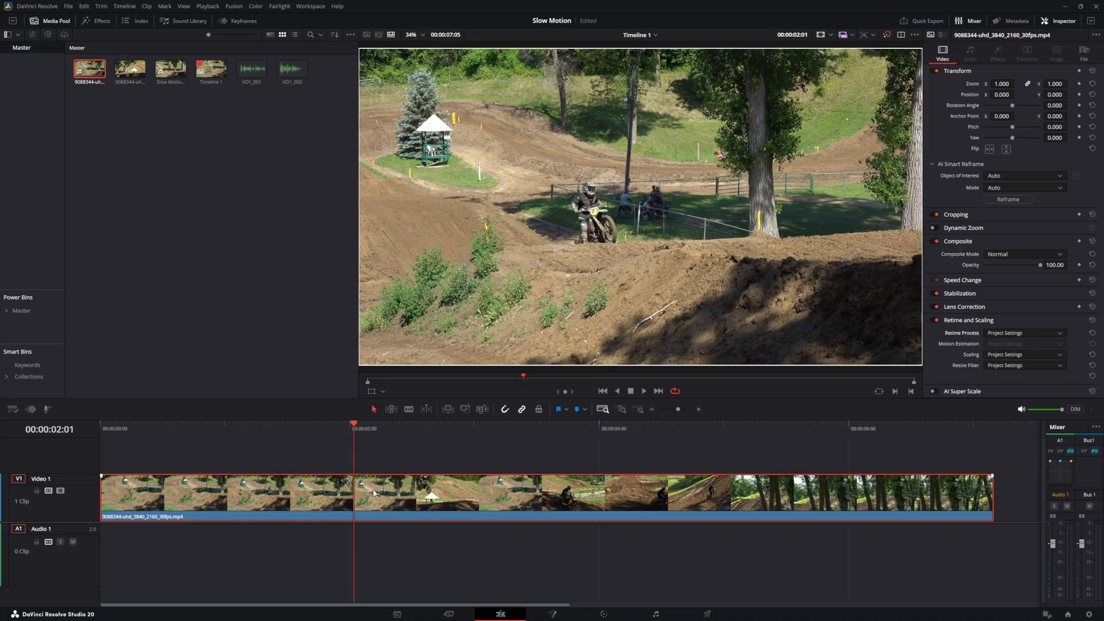
Show the clip's retime controls and add speed points near 2:00 and 3:20, parking the playhead in the middle section.
{"action": "right_click", "coordinate": [372, 493]}
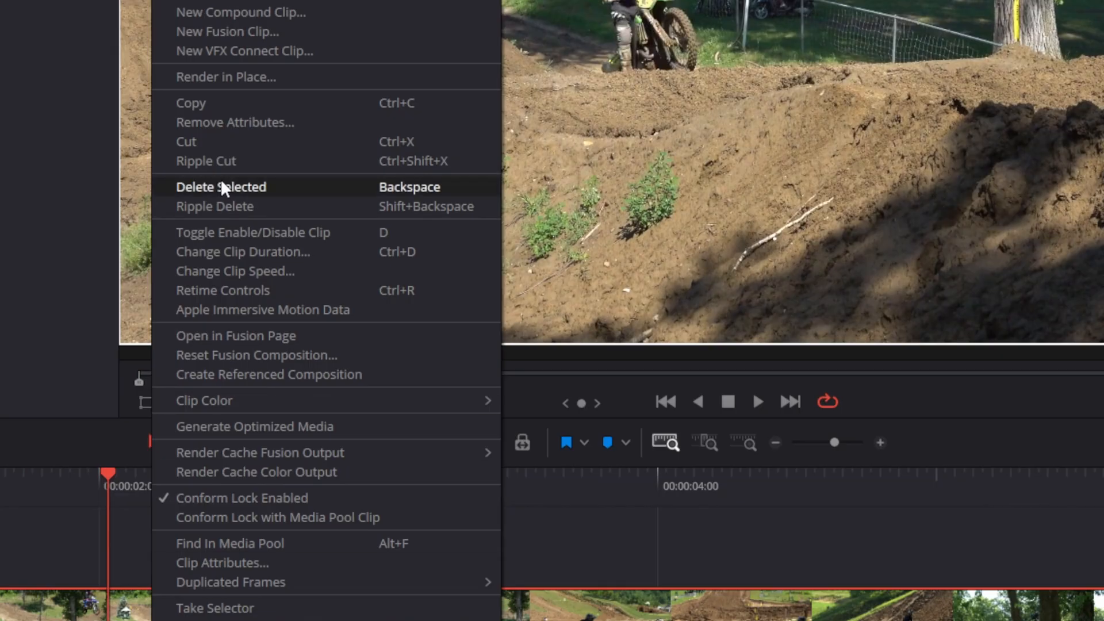
{"action": "mouse_move", "coordinate": [247, 290]}
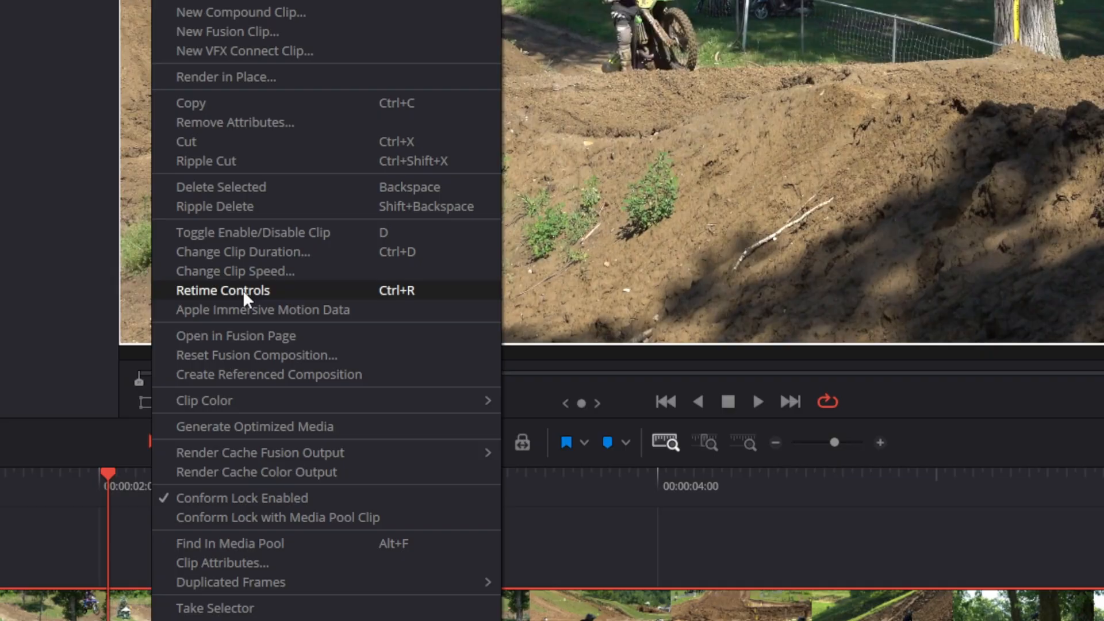
{"action": "left_click", "coordinate": [222, 290]}
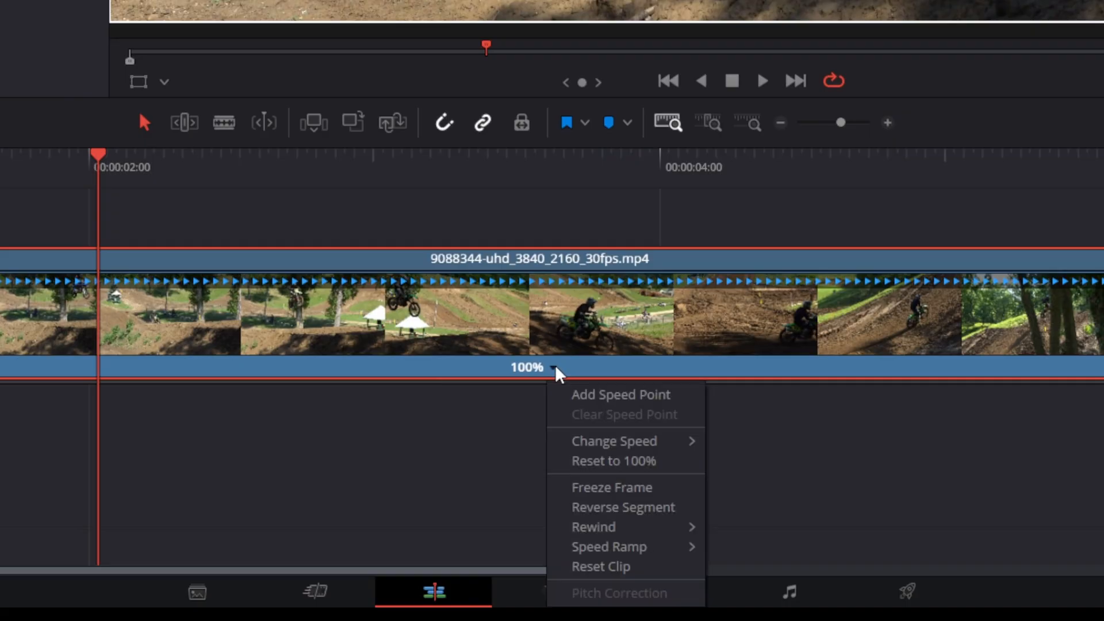
{"action": "mouse_move", "coordinate": [583, 401]}
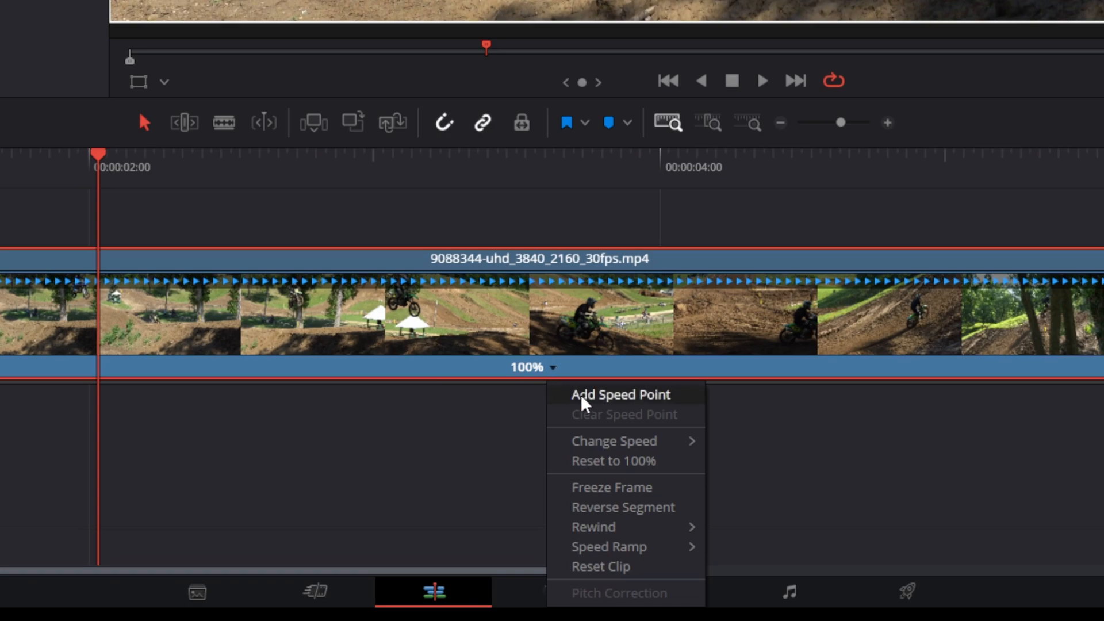
{"action": "left_click", "coordinate": [619, 395]}
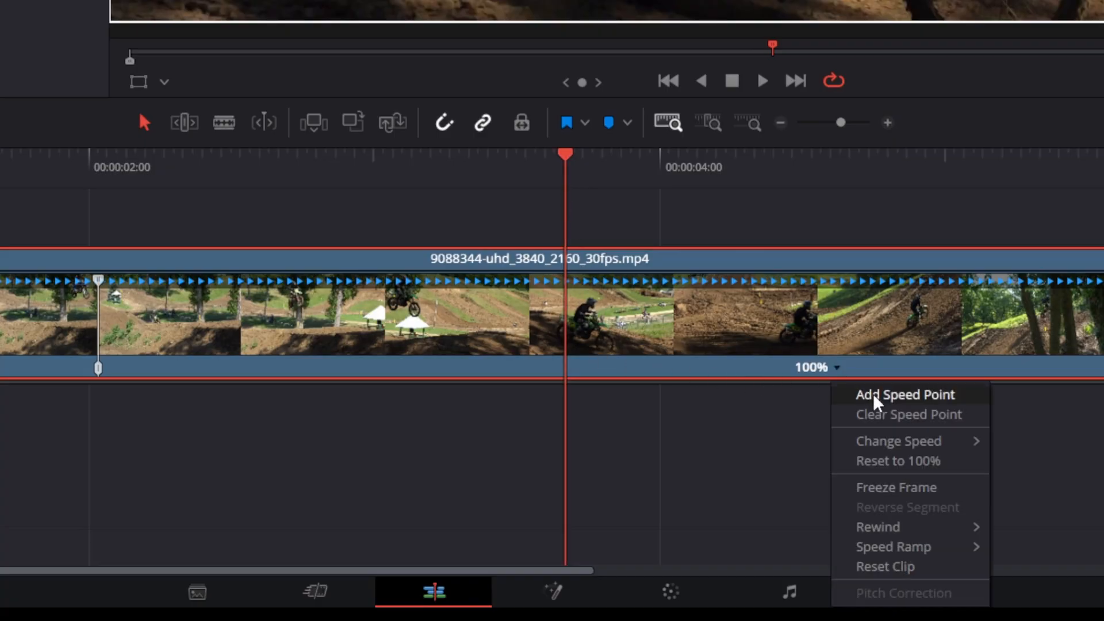
{"action": "left_click", "coordinate": [905, 394]}
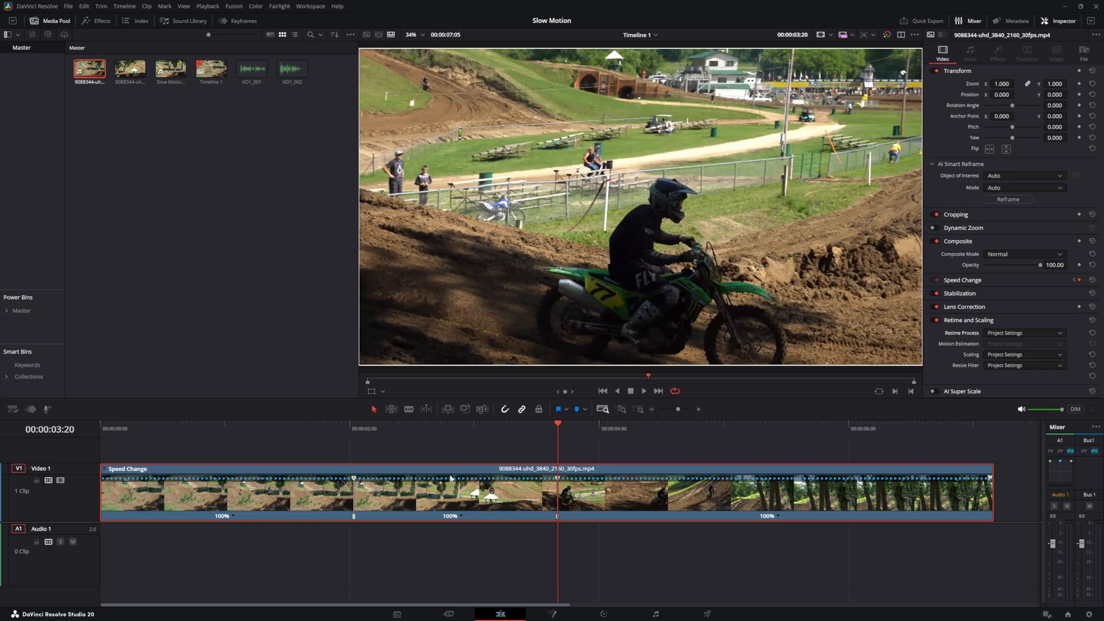
{"action": "left_click", "coordinate": [450, 428]}
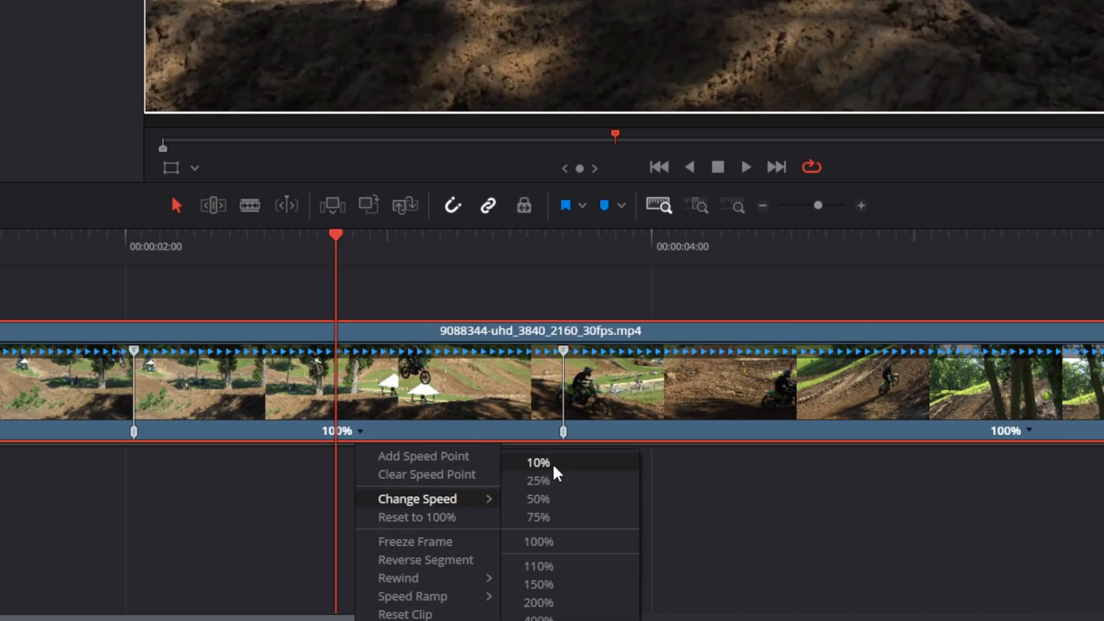
{"action": "mouse_move", "coordinate": [557, 481]}
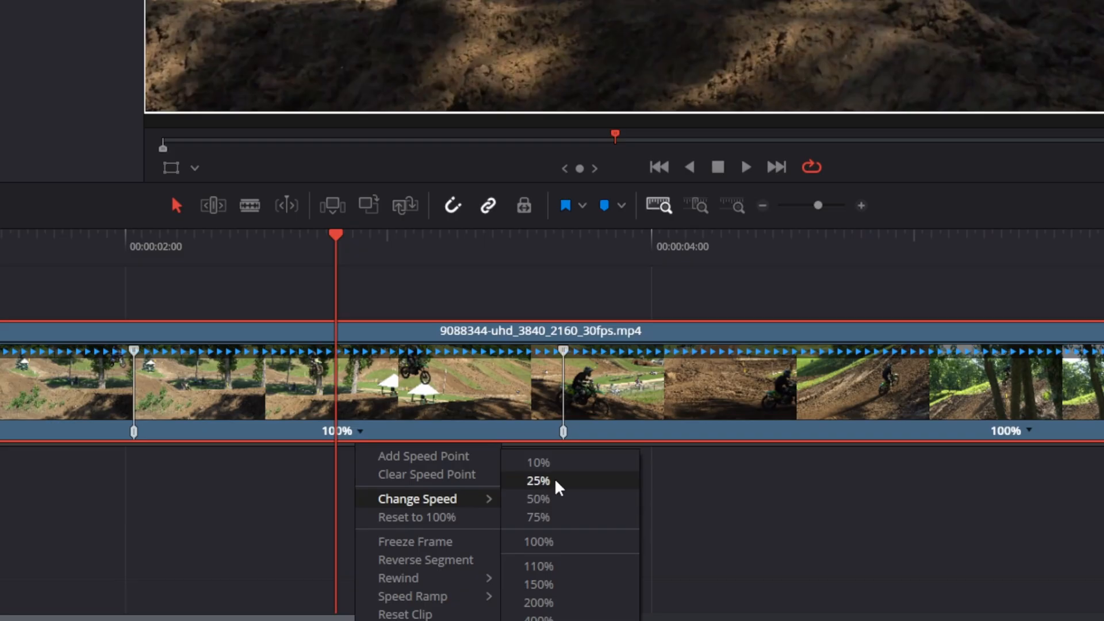
Change the middle section's speed to 25%, leaving the outer sections at 100%.
{"action": "left_click", "coordinate": [537, 480]}
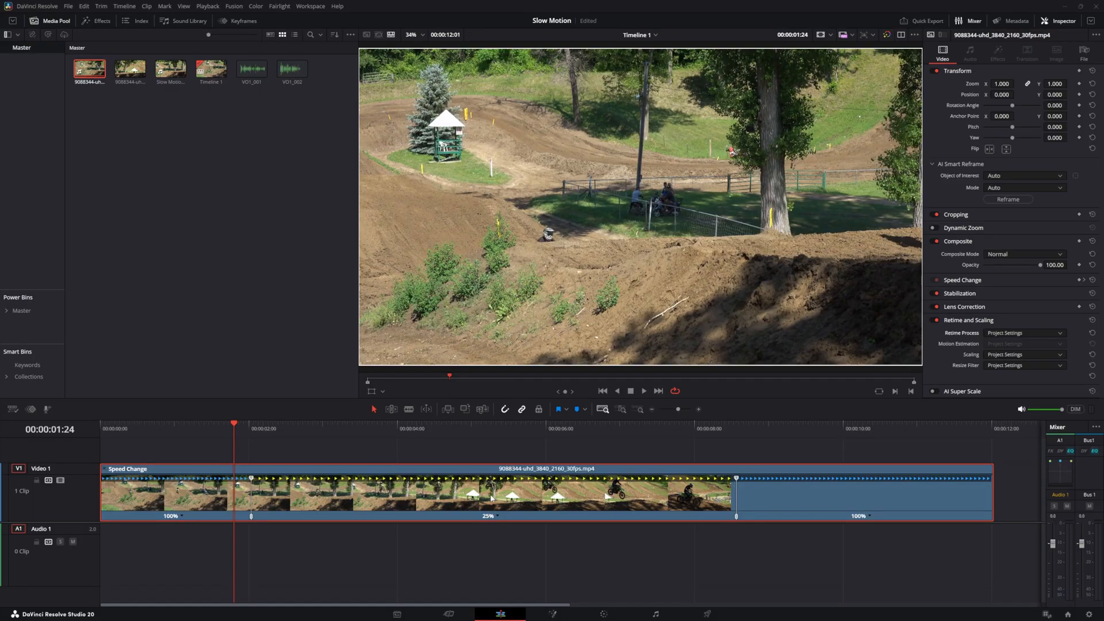
{"action": "mouse_move", "coordinate": [900, 439]}
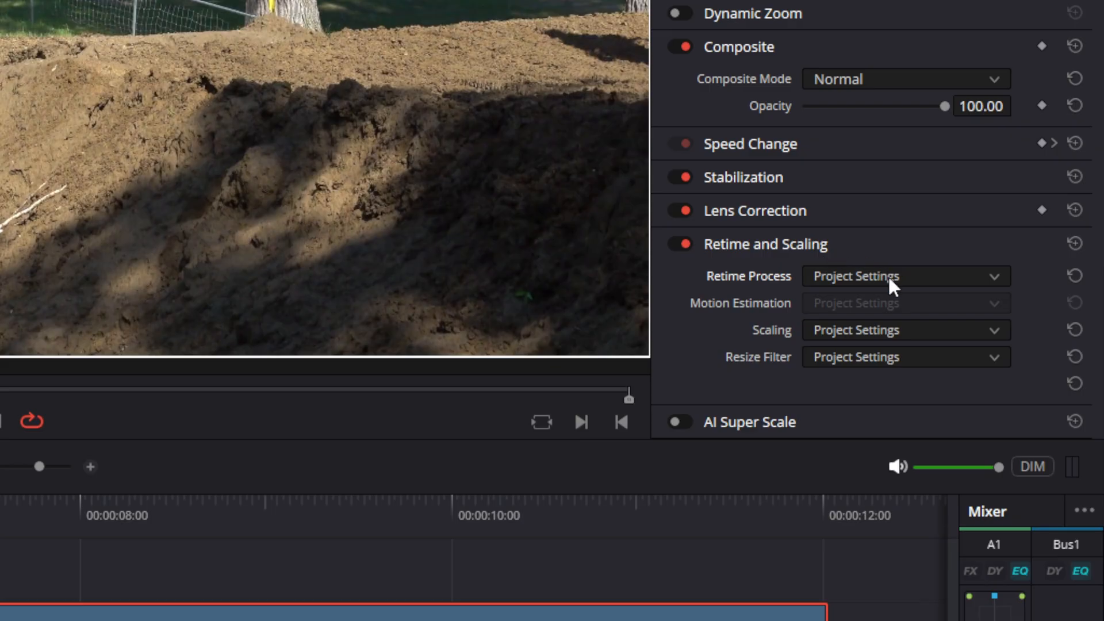
Set the clip's Retime Process to Optical Flow in the Inspector's Retime and Scaling settings.
{"action": "left_click", "coordinate": [905, 275]}
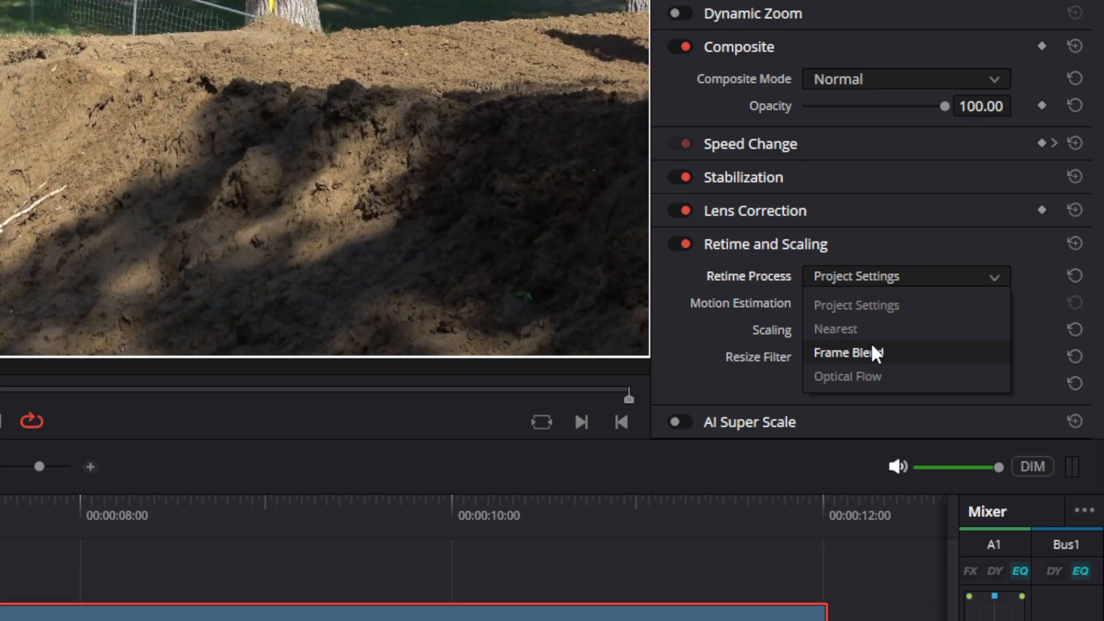
{"action": "left_click", "coordinate": [848, 376]}
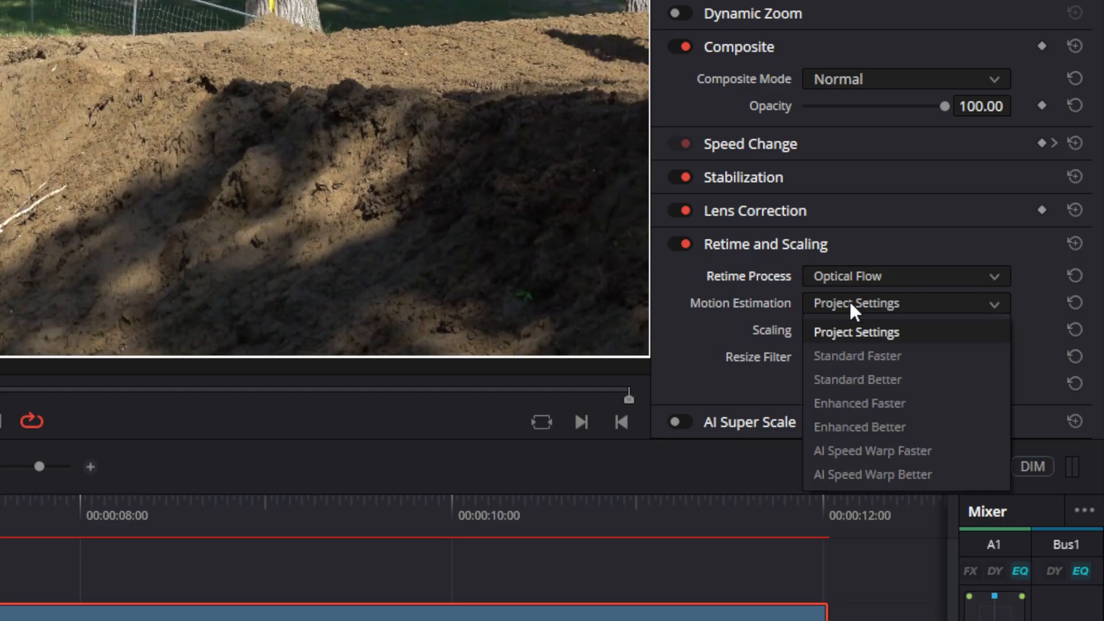
{"action": "mouse_move", "coordinate": [872, 473]}
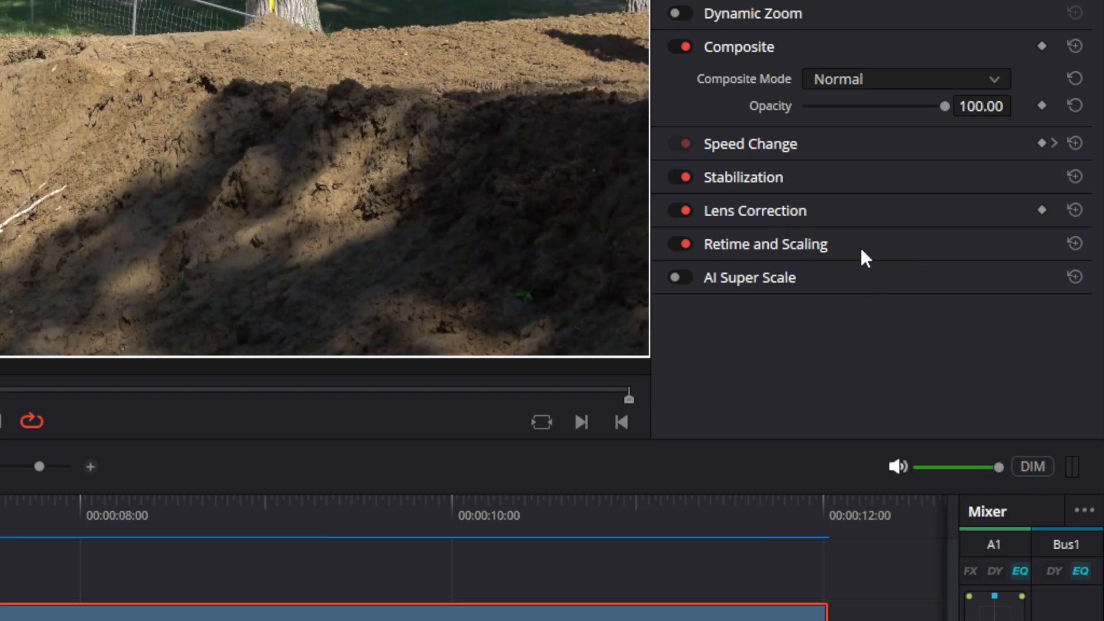
{"action": "left_click", "coordinate": [765, 243]}
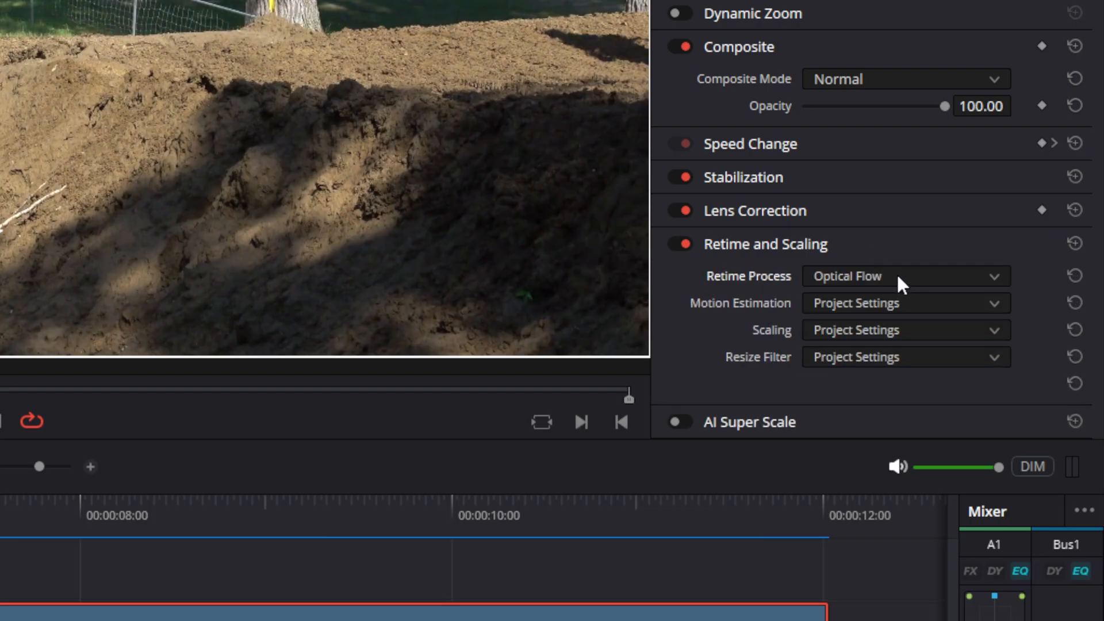
{"action": "left_click", "coordinate": [905, 274]}
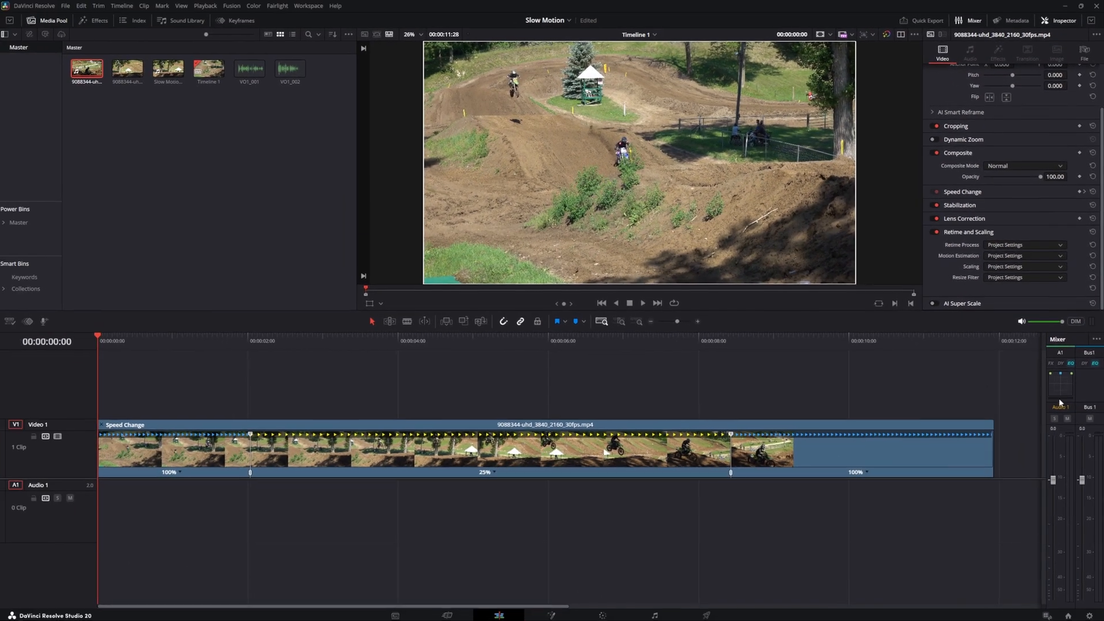
Play the timeline from the start to watch the slowed 25% middle section.
{"action": "left_click", "coordinate": [642, 303]}
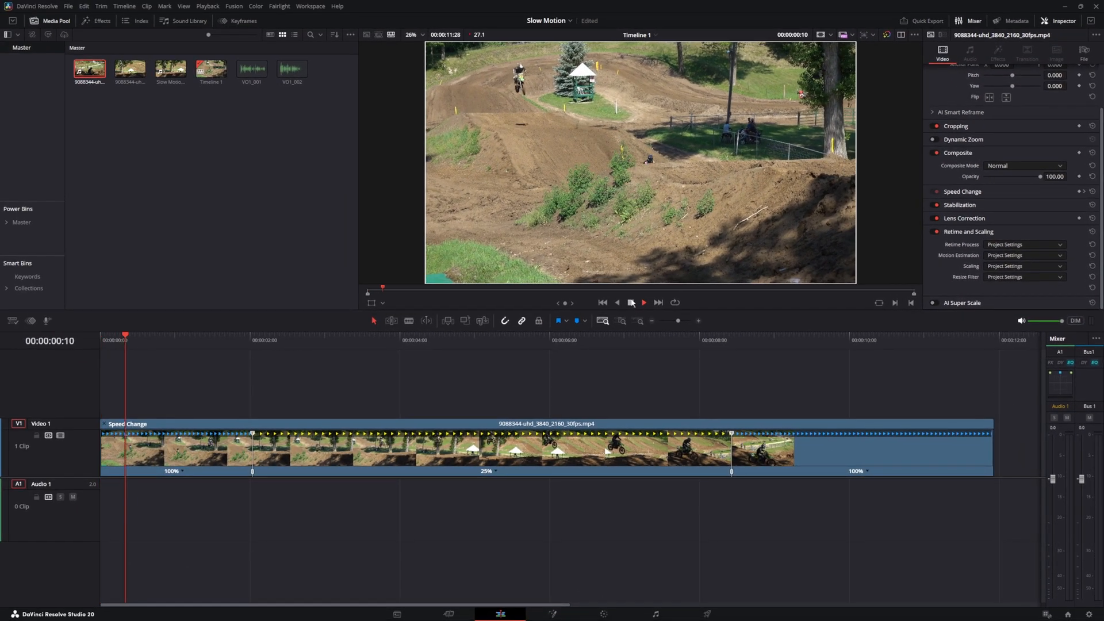
{"action": "left_click", "coordinate": [632, 302]}
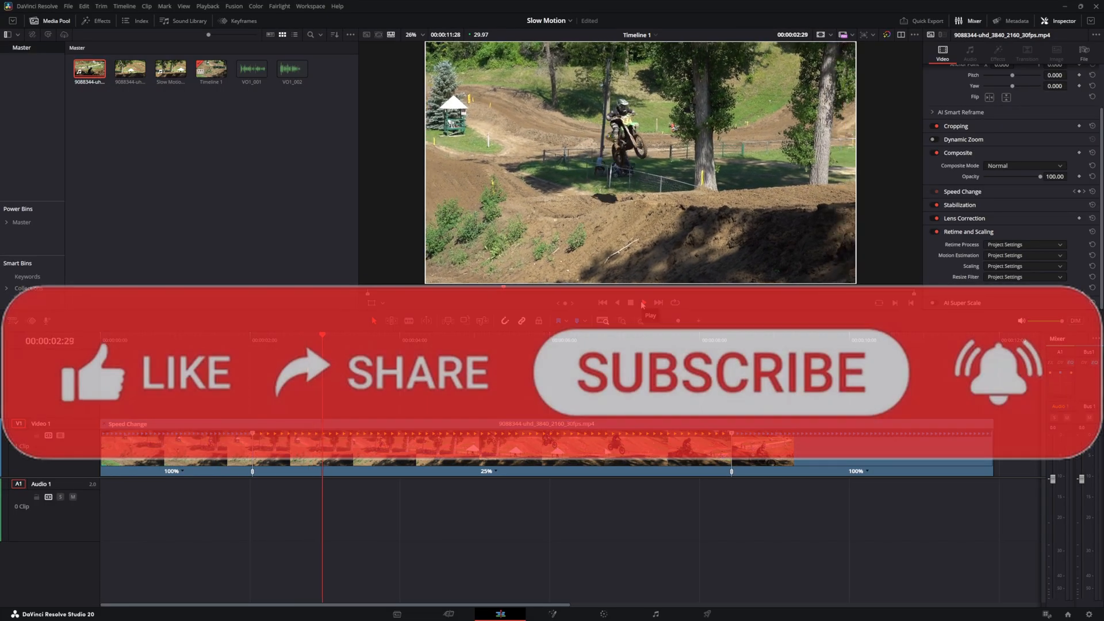
{"action": "left_click", "coordinate": [631, 303]}
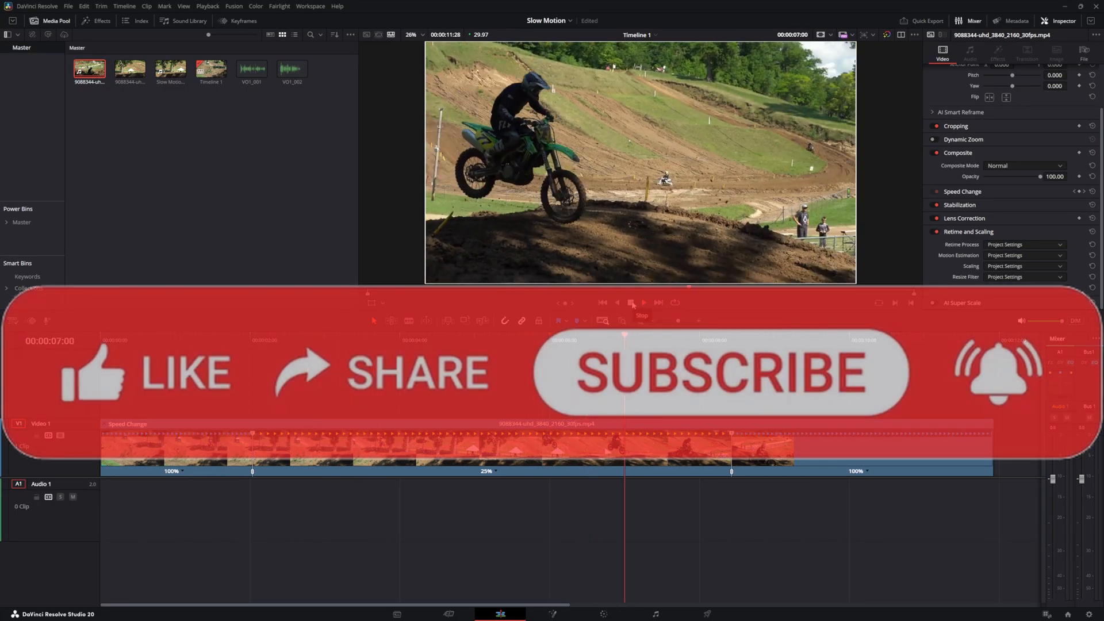